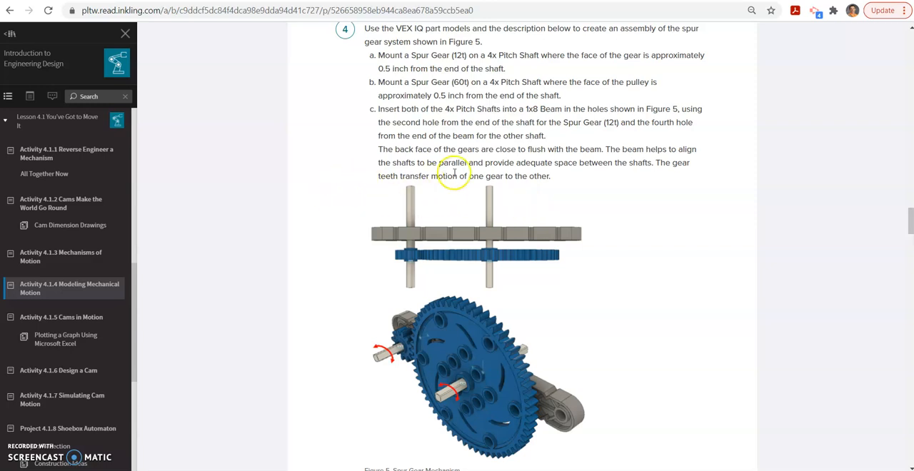
mouse_move(626, 280)
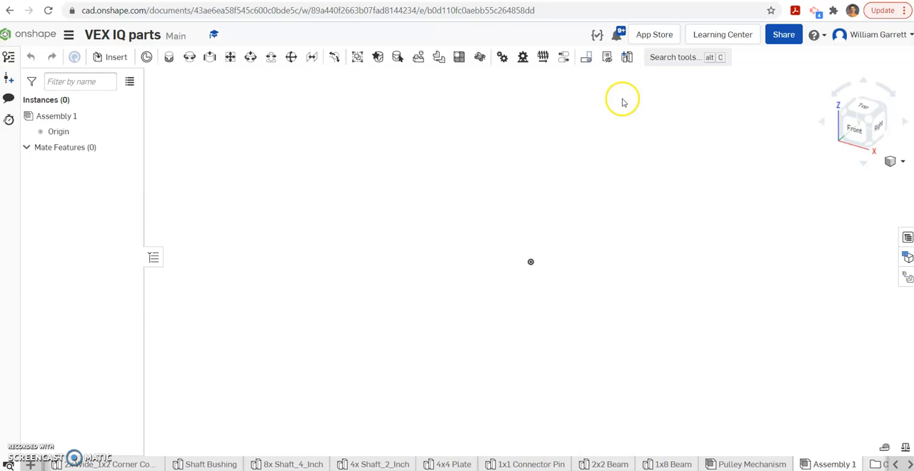
mouse_move(186, 120)
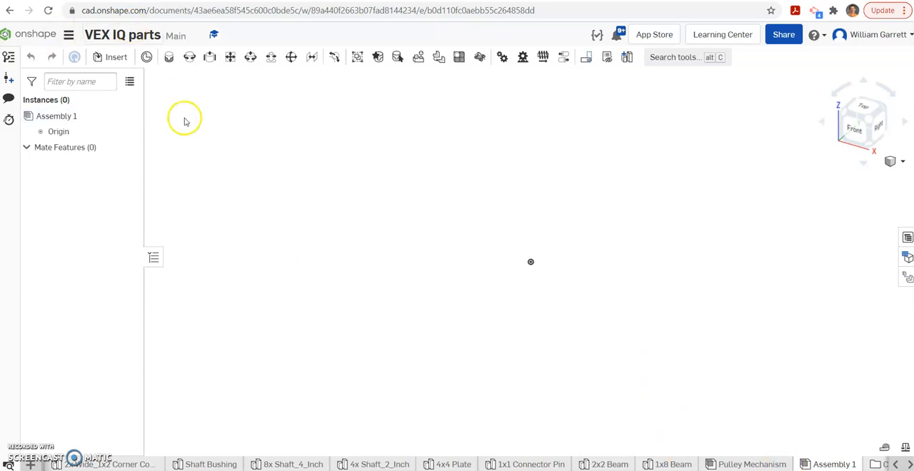
- Rename the empty Assembly 1 tab to 'Spur Gear'
right_click(833, 465)
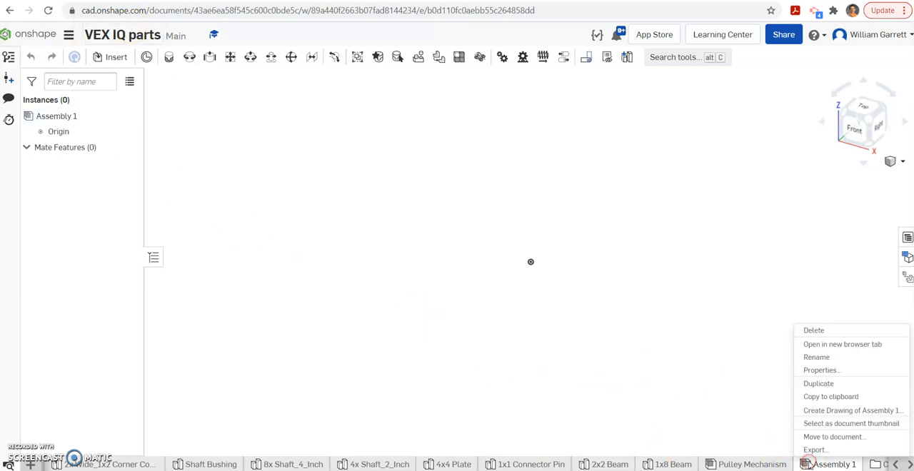
mouse_move(817, 357)
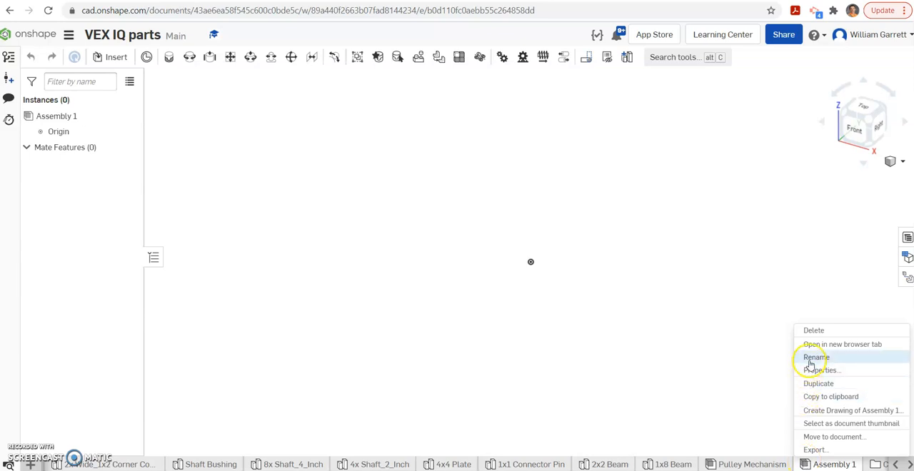
left_click(817, 357)
type("Spur Gear")
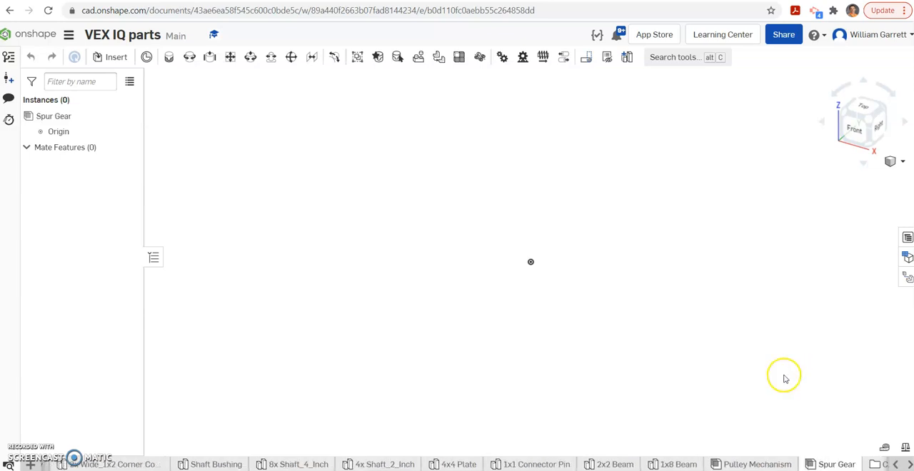
- Insert the 12 Tooth Gear, 60 Tooth Gear, two 4x Shaft_2_Inch and a 1x8 Beam into the assembly
left_click(116, 57)
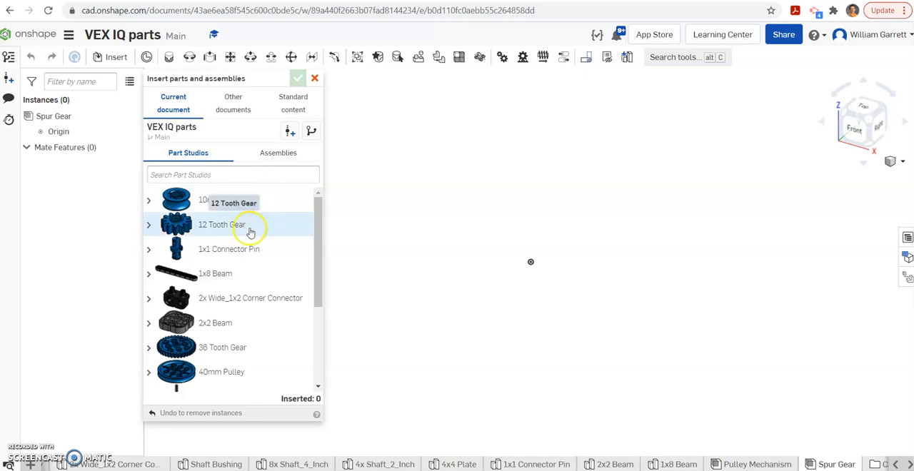
left_click(221, 224)
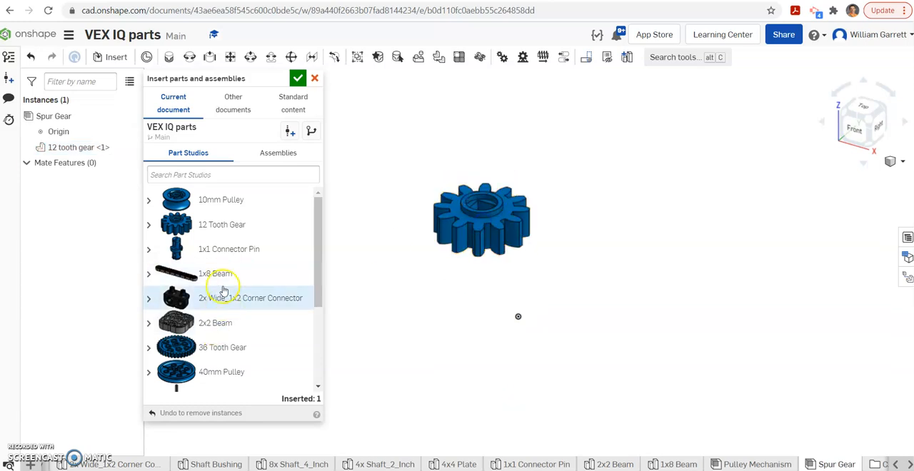
scroll("down", 3)
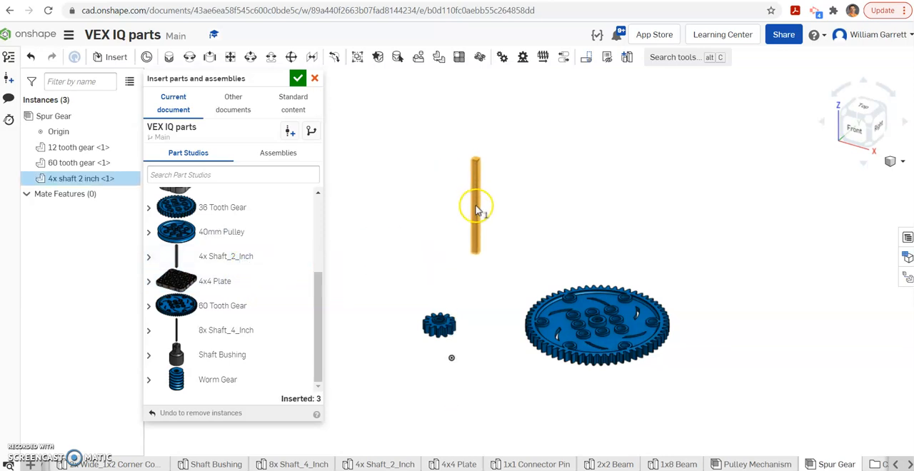
left_click(584, 222)
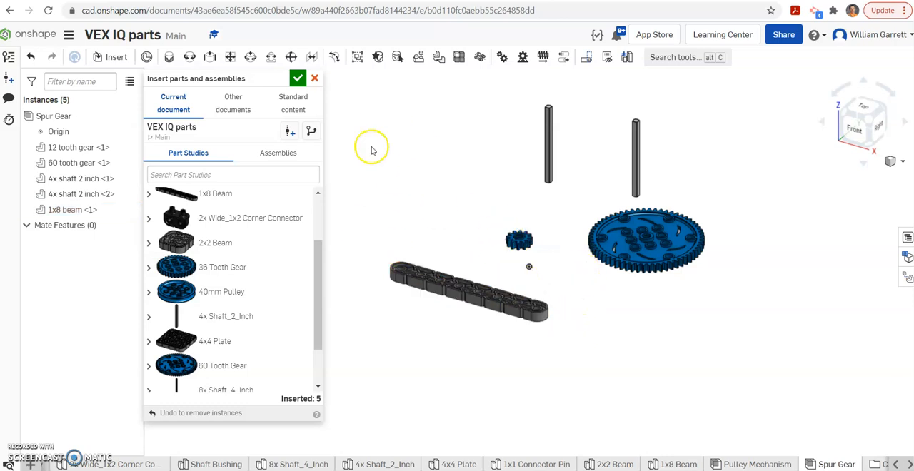
left_click(297, 77)
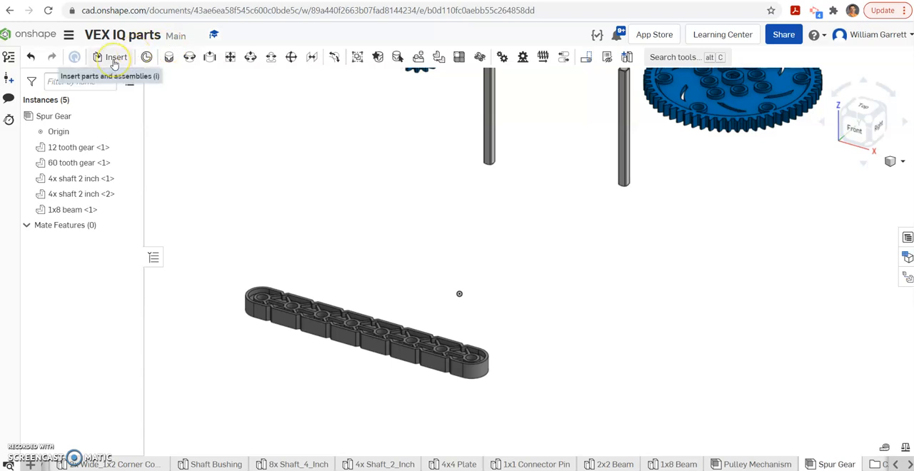
- Fasten the 1x8 beam's connector to the origin with a 90 deg rotation offset about Y
left_click(169, 57)
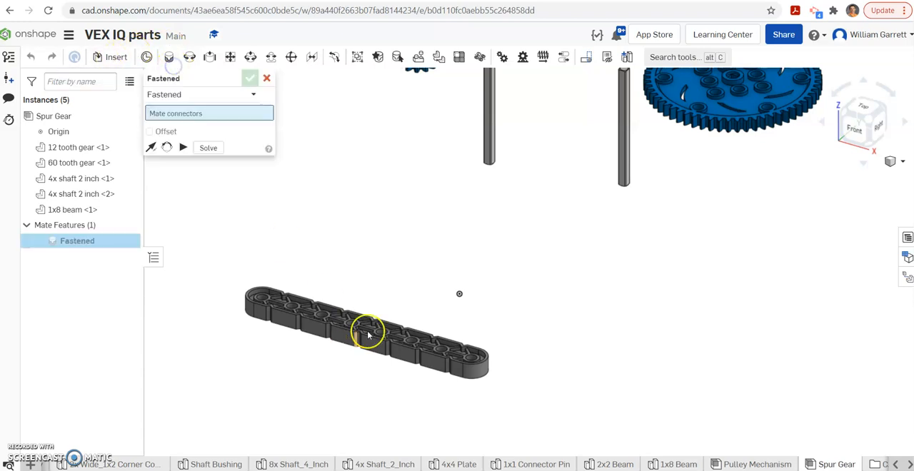
left_click(369, 333)
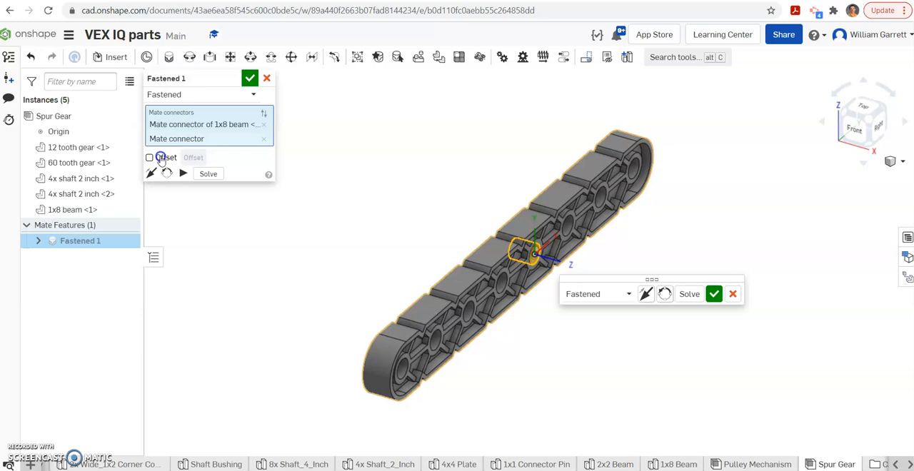
left_click(149, 157)
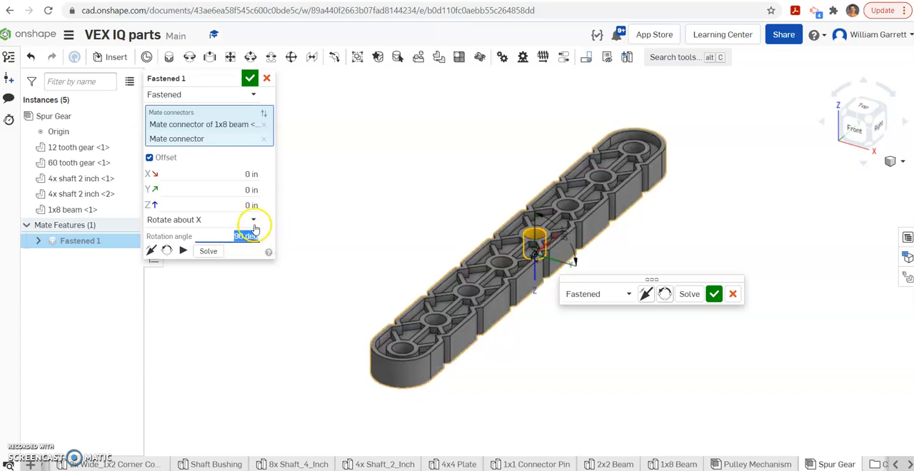
left_click(253, 220)
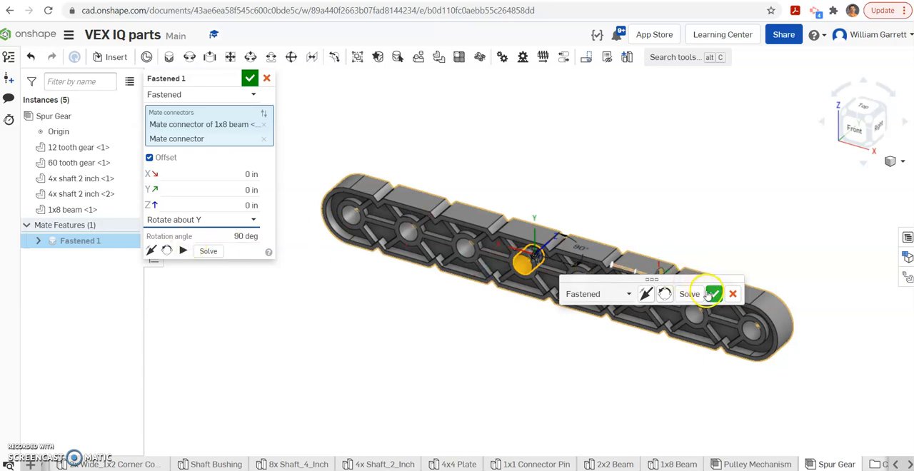
left_click(711, 294)
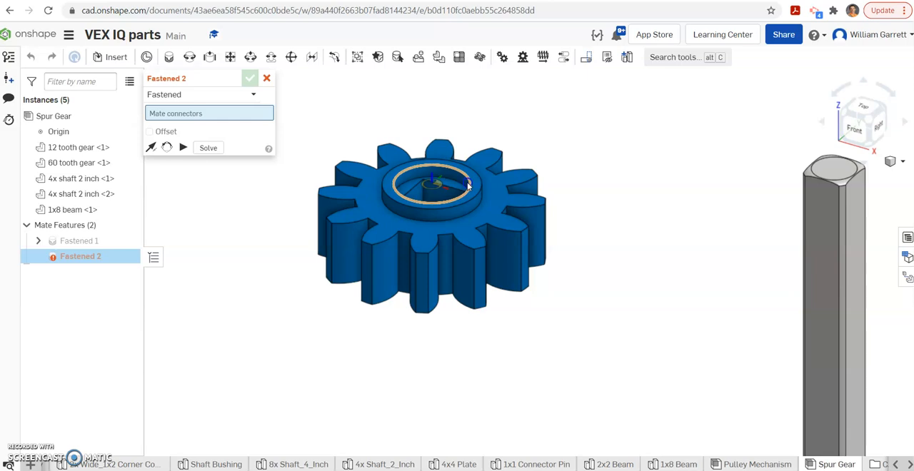
- Fasten the 12 tooth gear's centre connector onto a shaft with a -0.5 in Z offset
left_click(432, 184)
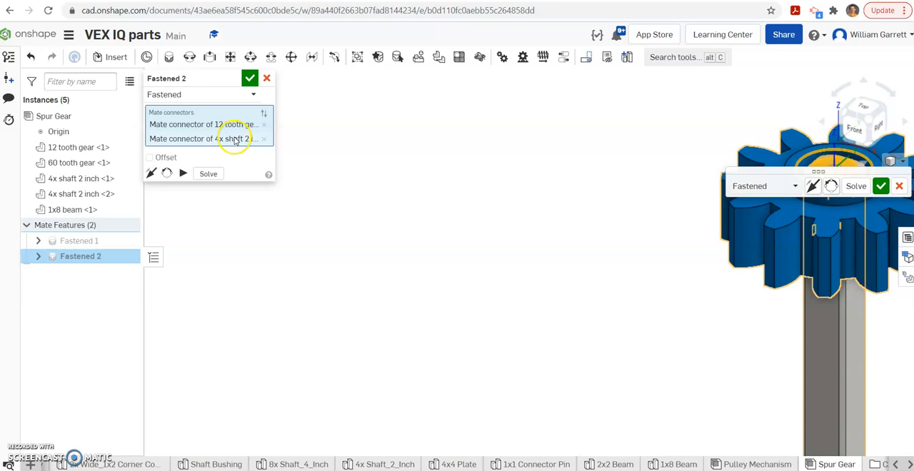
left_click(149, 157)
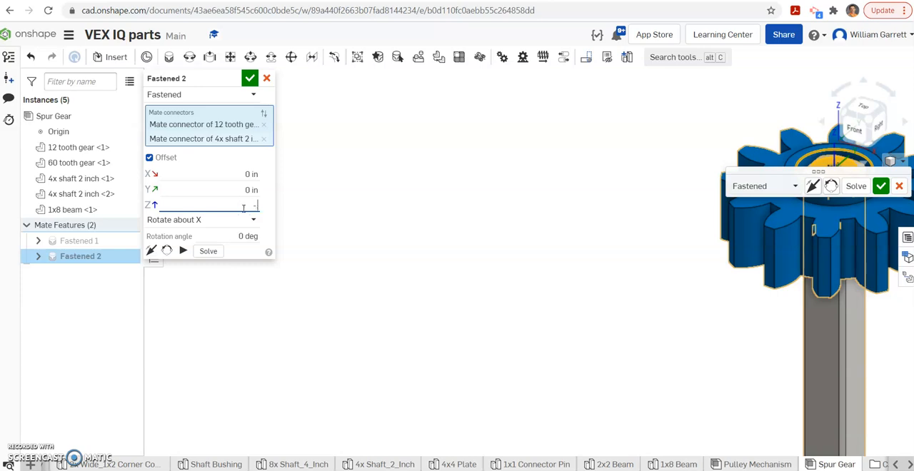
type("-.5 in")
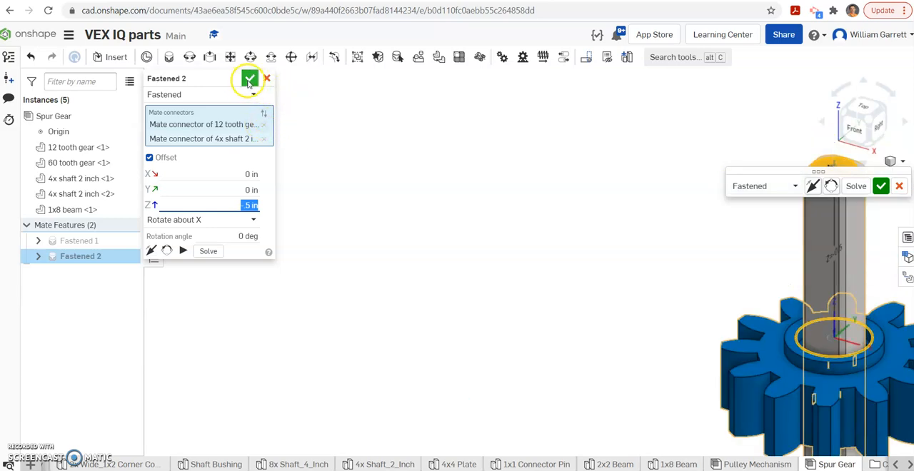
left_click(248, 80)
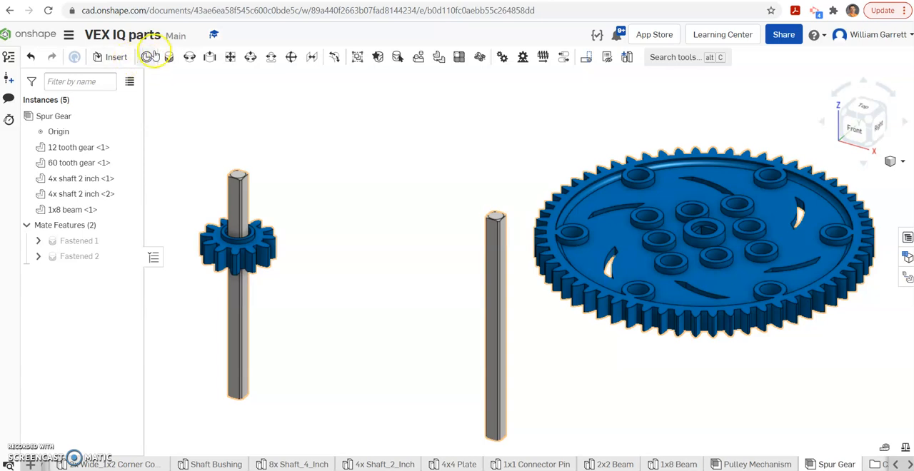
- Fasten the 60 tooth gear onto the second 2-inch shaft with a -5 Z offset
left_click(146, 57)
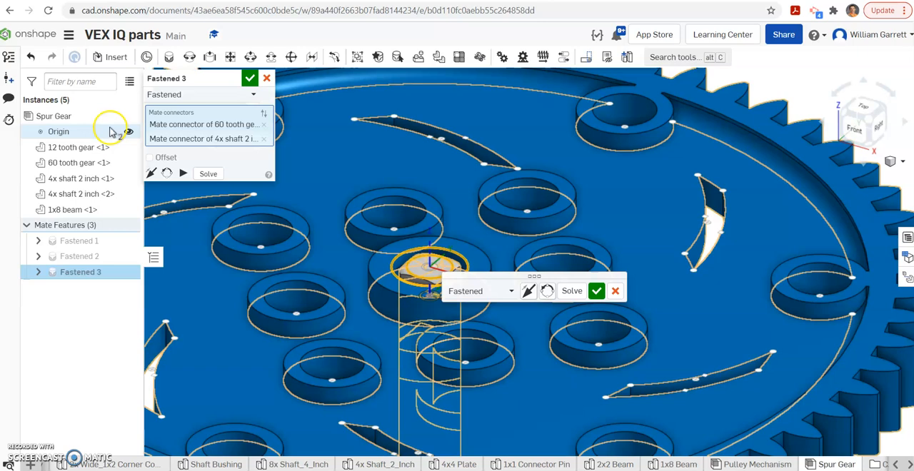
left_click(148, 157)
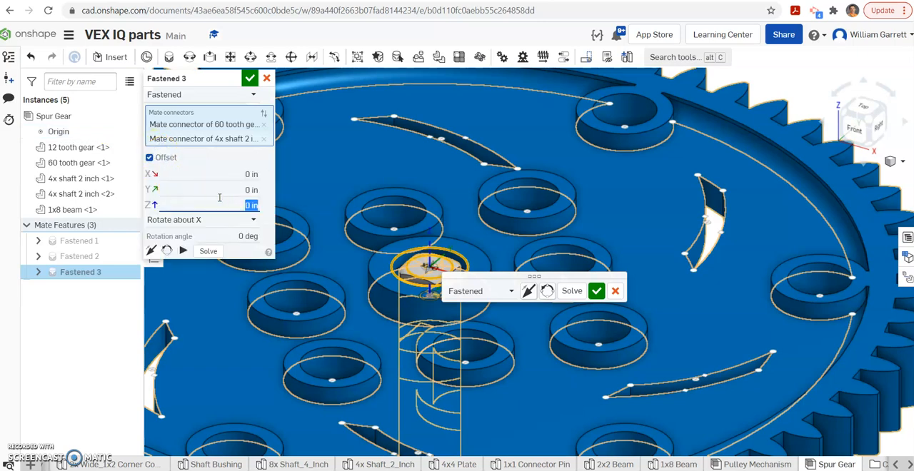
type("-5")
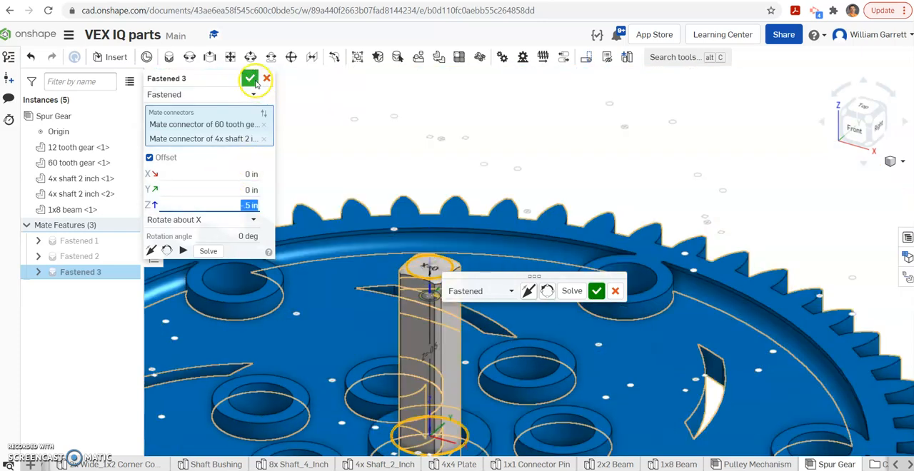
left_click(250, 79)
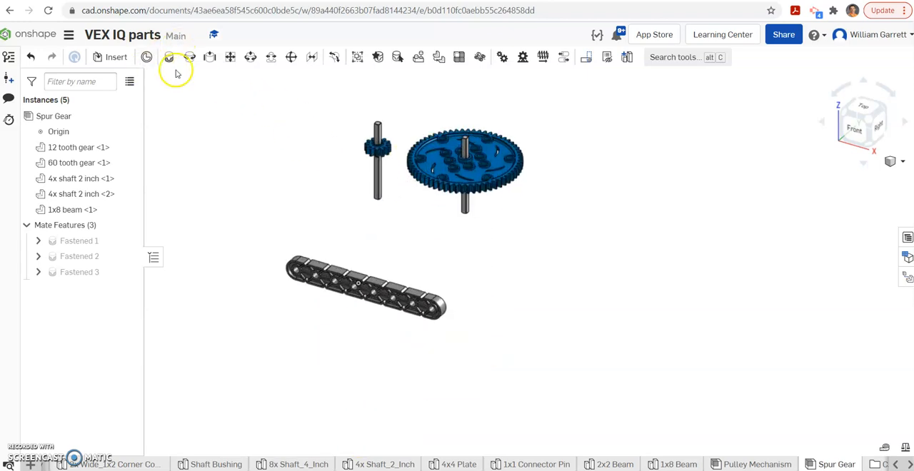
mouse_move(188, 57)
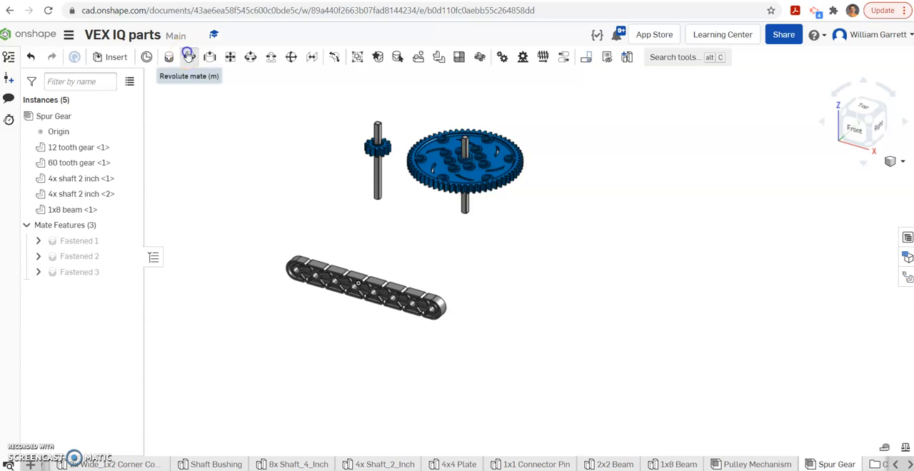
- Revolute-mate the 12 tooth gear's shaft end into a beam hole with a 1 in Z offset, cancelling the extra mate
left_click(188, 57)
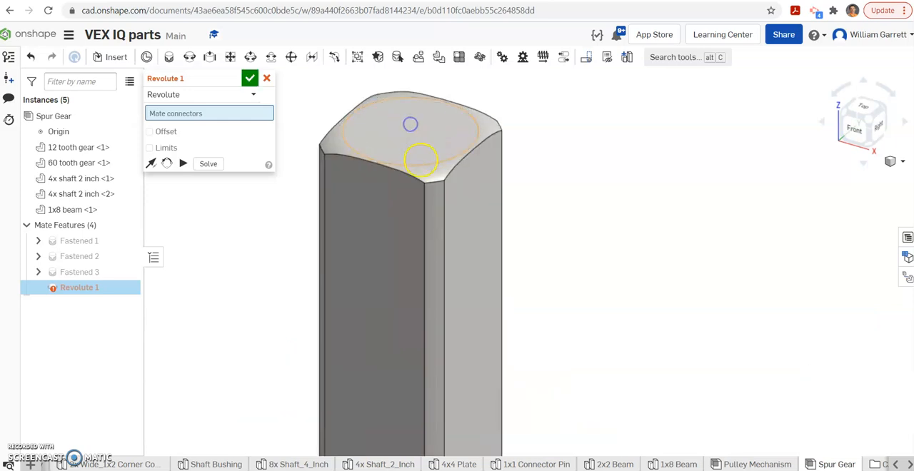
left_click(420, 160)
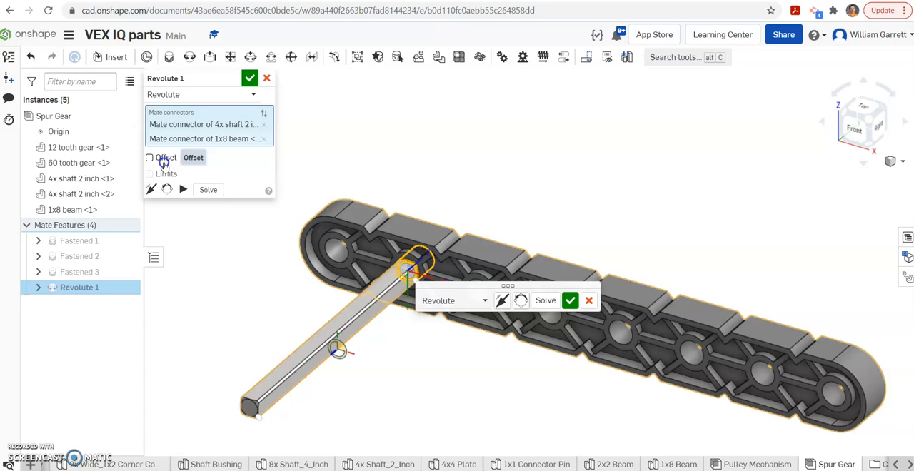
left_click(150, 157)
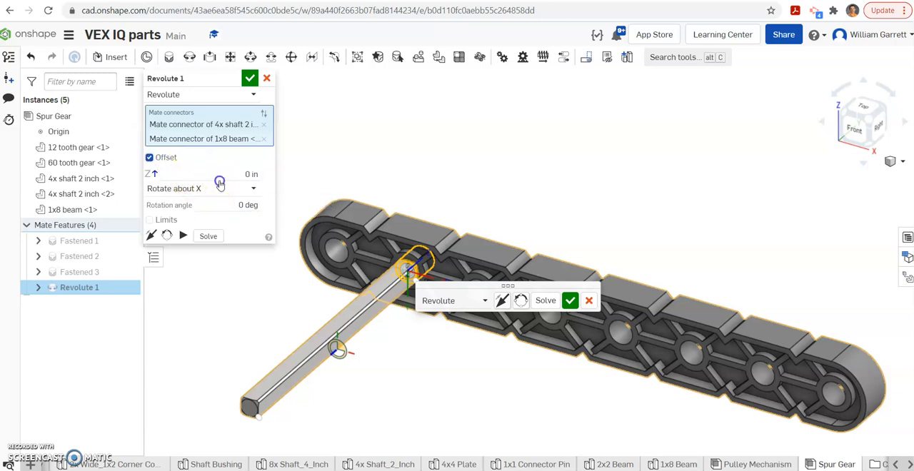
left_click(214, 174)
type("1")
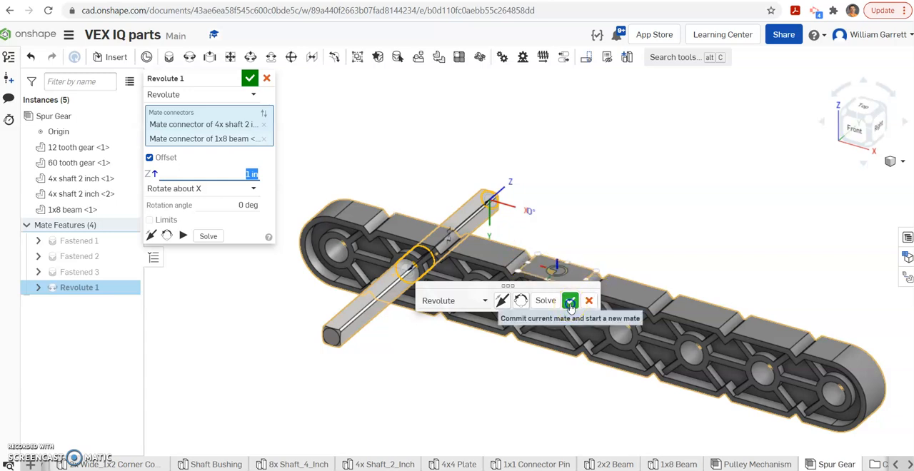
left_click(570, 300)
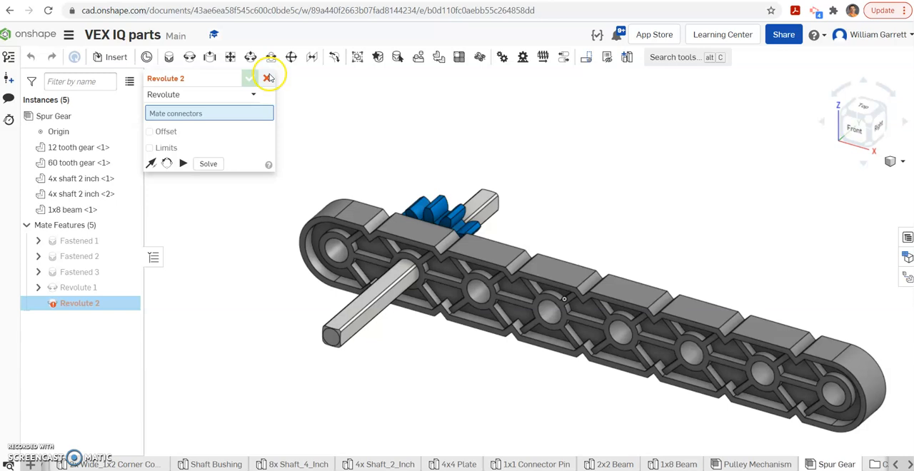
left_click(267, 77)
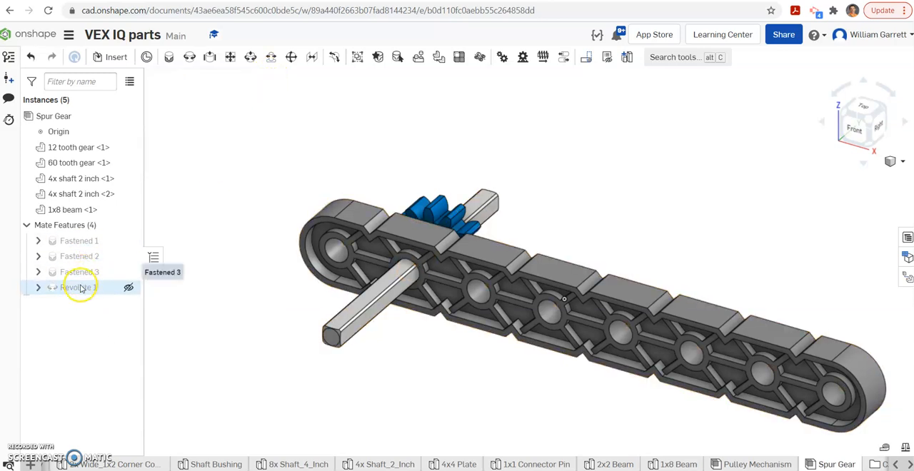
- Reopen Revolute 1 to review it and accept it unchanged
double_click(80, 287)
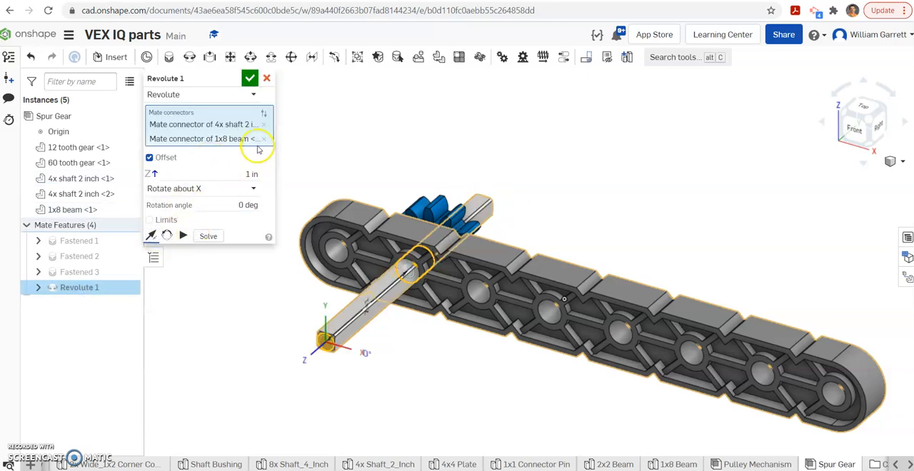
left_click(248, 77)
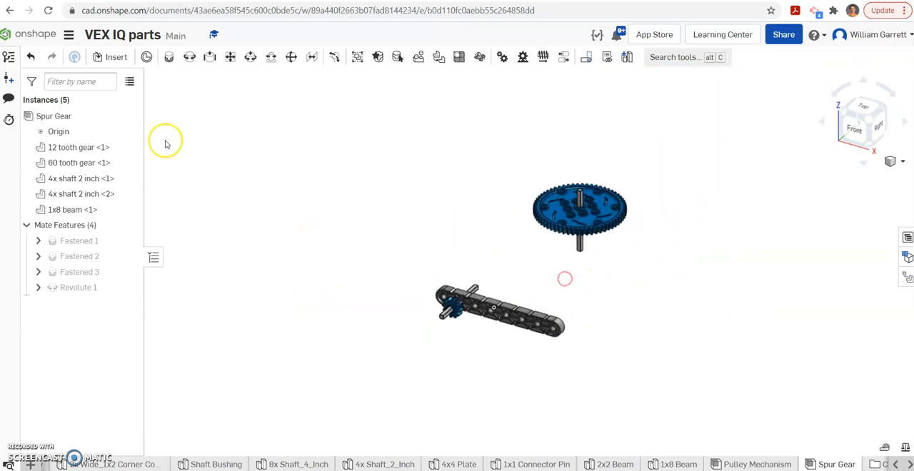
mouse_move(189, 57)
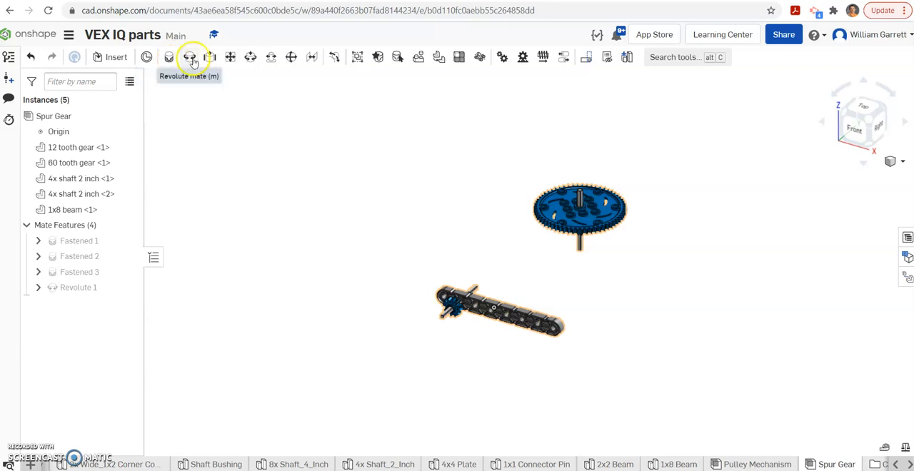
- Revolute-mate the 60 tooth gear's shaft into a beam hole with an offset so the gears mesh
left_click(190, 58)
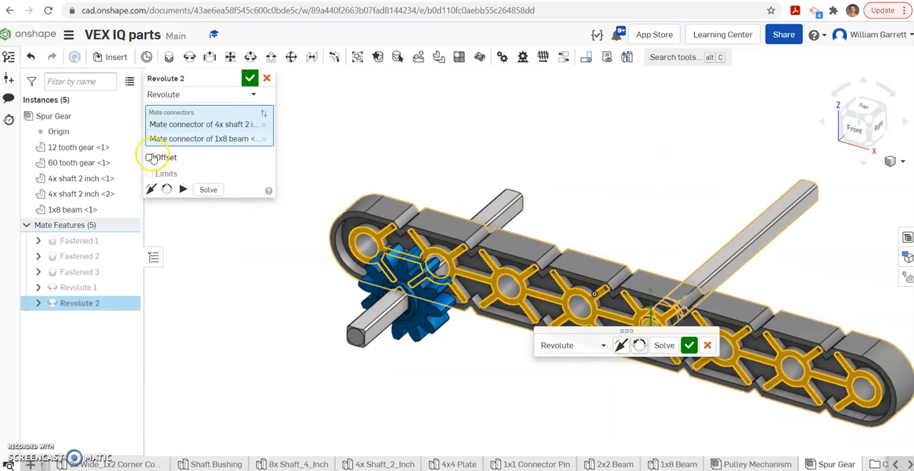
left_click(150, 157)
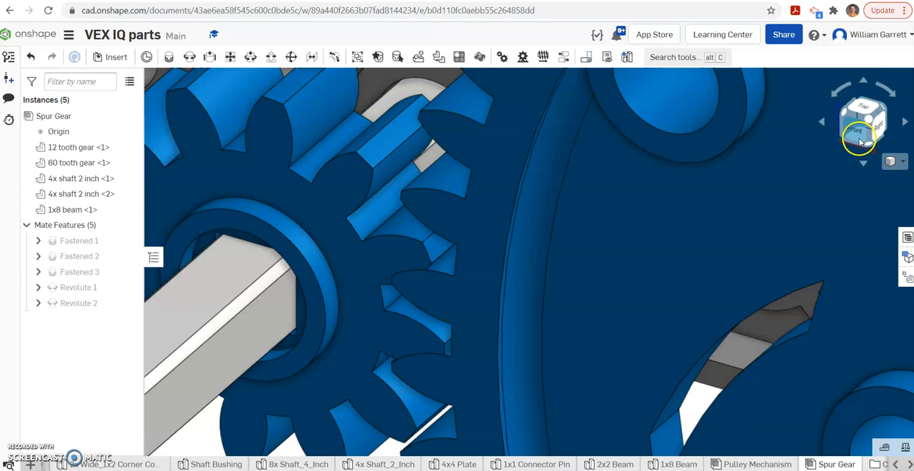
- From the Front view, give Revolute 2 a 1 deg rotation angle so the gear teeth interleave
left_click(862, 120)
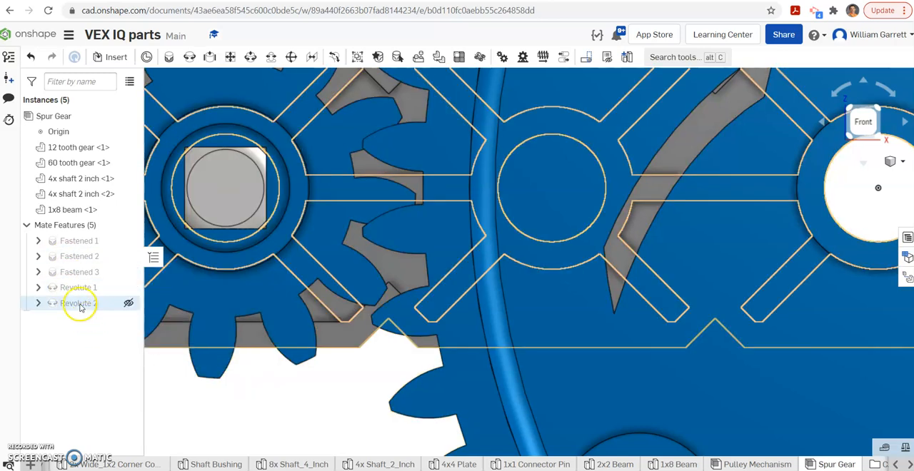
double_click(78, 303)
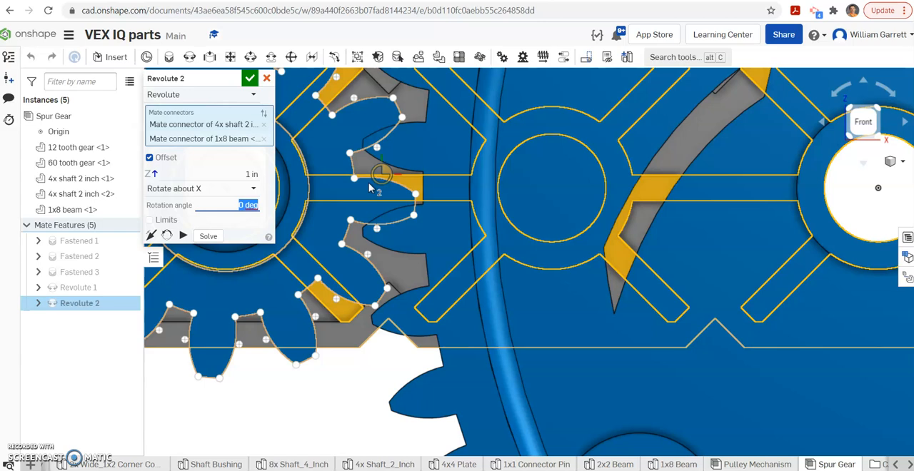
type("1")
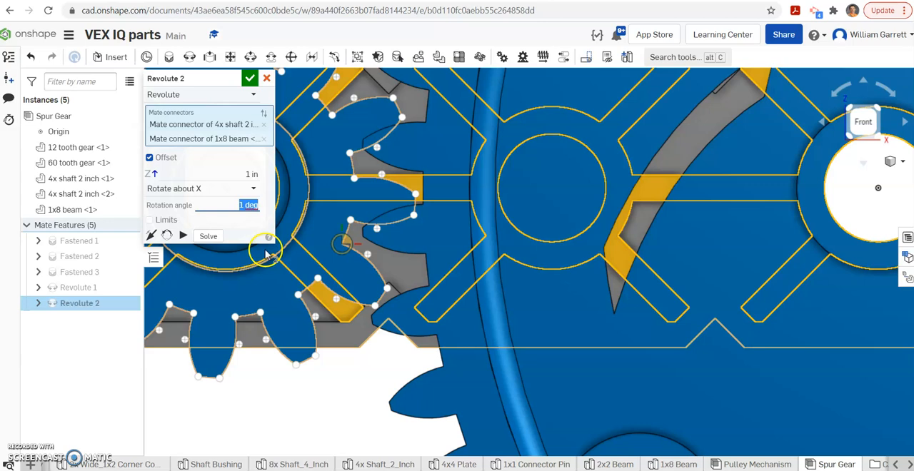
left_click(250, 78)
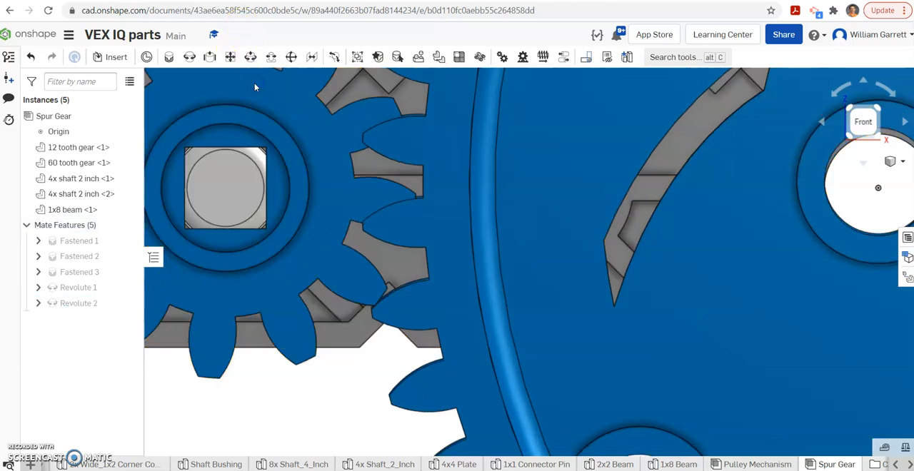
left_click(391, 216)
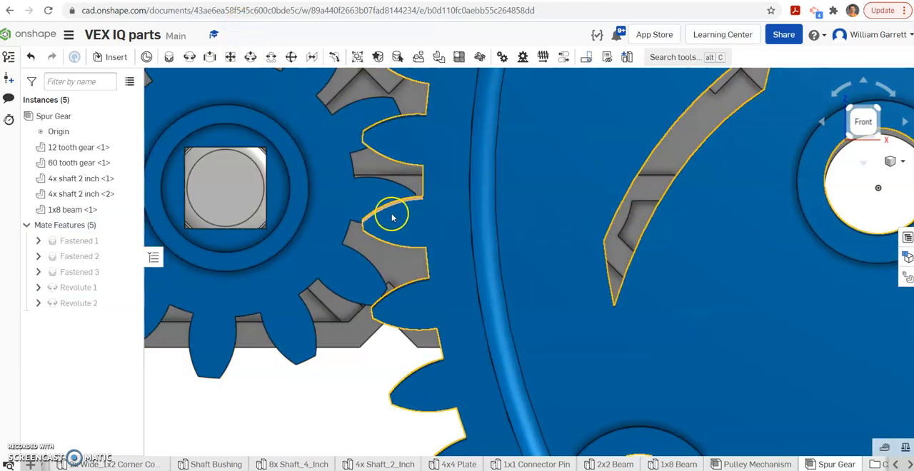
left_click(79, 303)
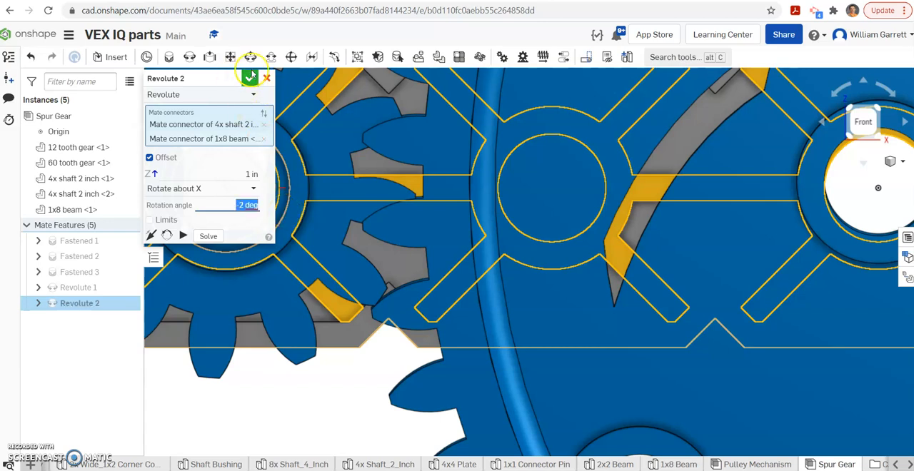
left_click(265, 77)
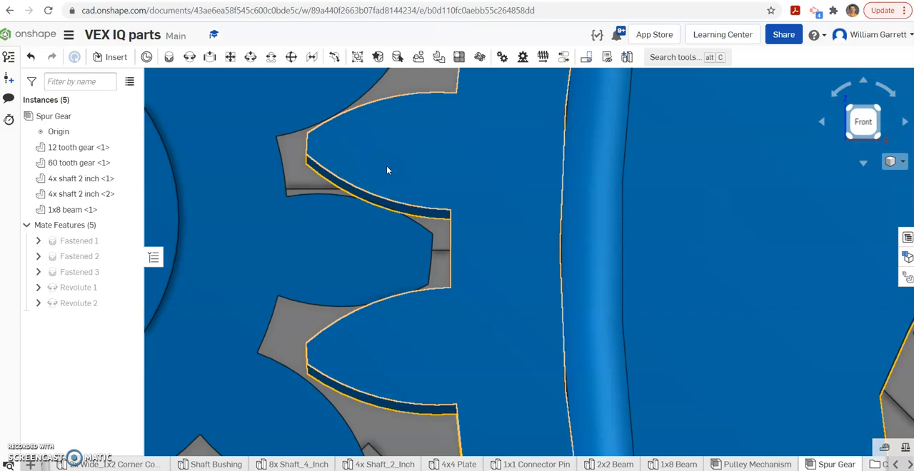
- Switch to shaded display and run interference detection on the whole Spur Gear assembly, then dismiss it
left_click(902, 162)
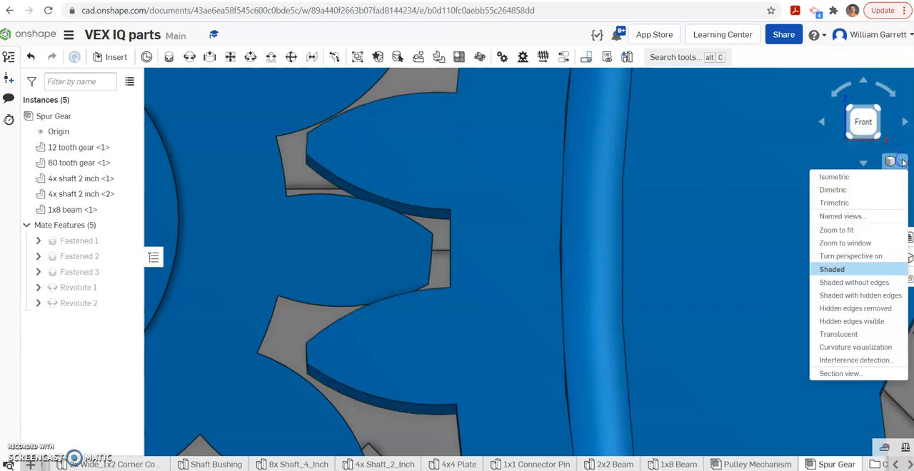
left_click(854, 360)
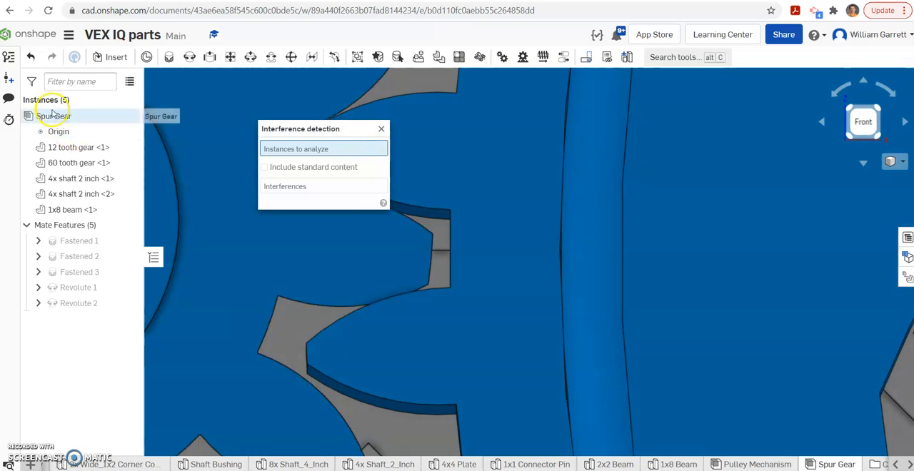
left_click(54, 116)
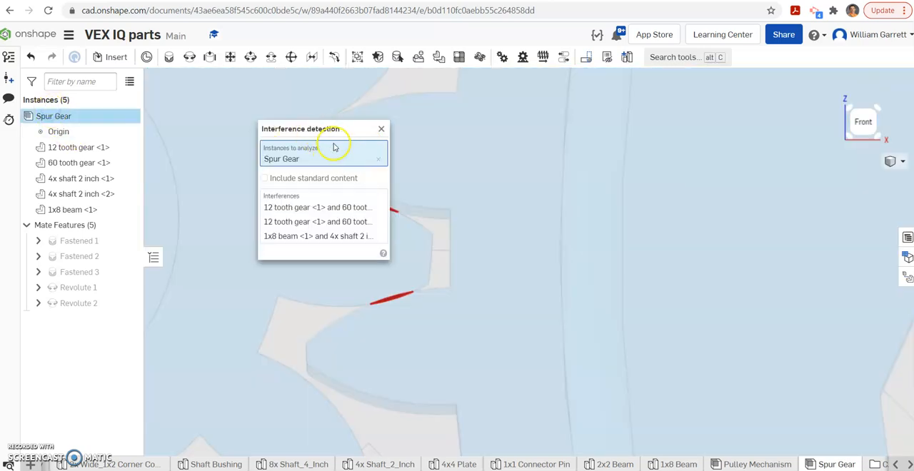
mouse_move(368, 120)
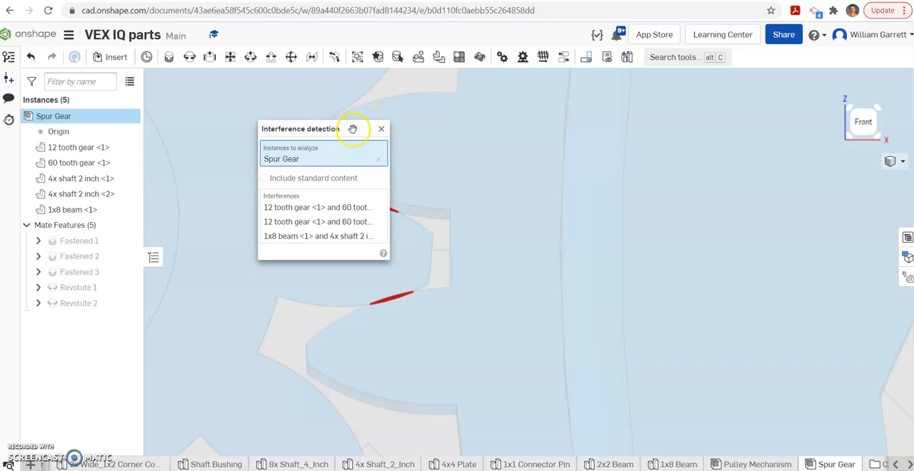
left_click_drag(351, 128, 259, 141)
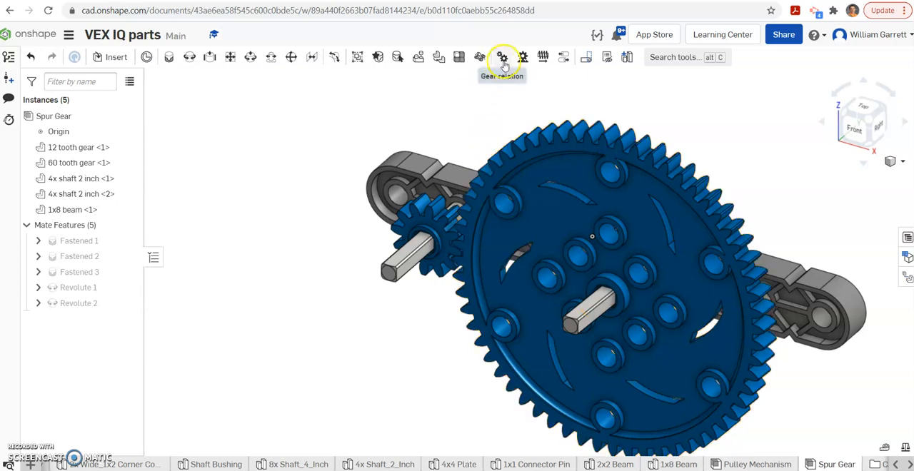
- Add gear relation Gear 1 linking Revolute 1 and Revolute 2 with a 0.2 ratio
left_click(503, 57)
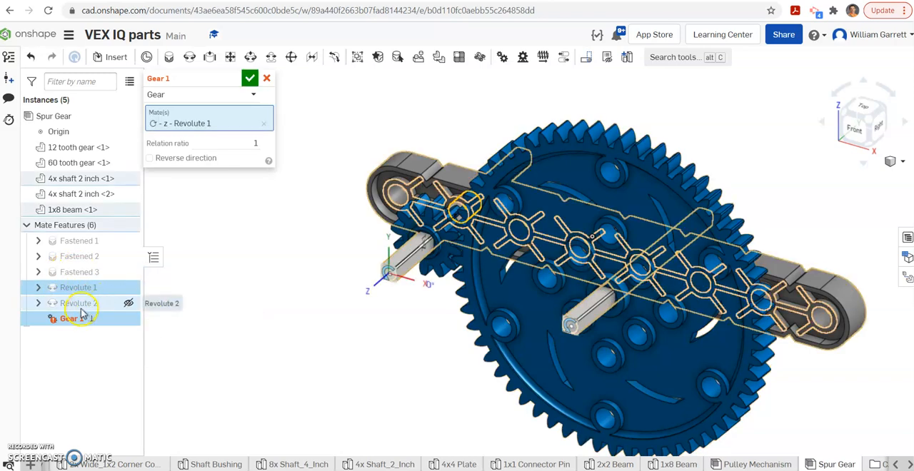
left_click(77, 303)
type("0.2")
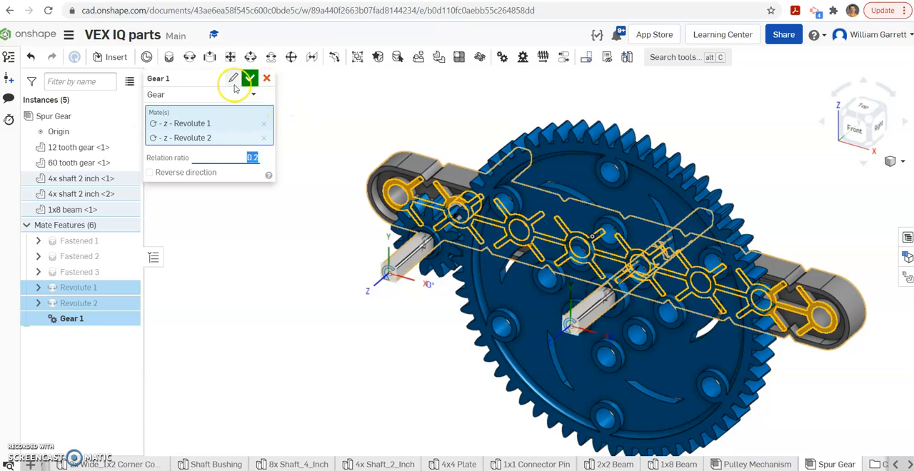
left_click(249, 77)
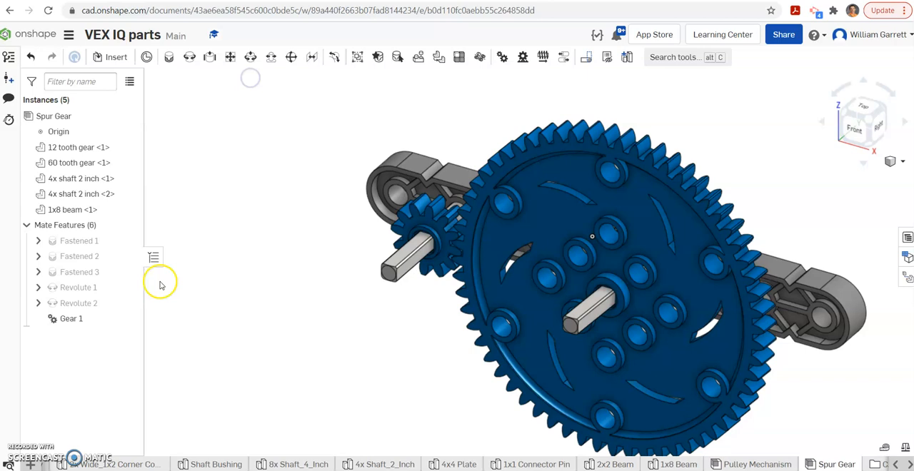
- Animate Revolute 1 with Loop playback so the small gear drives the large one, then dismiss the panel
left_click(77, 287)
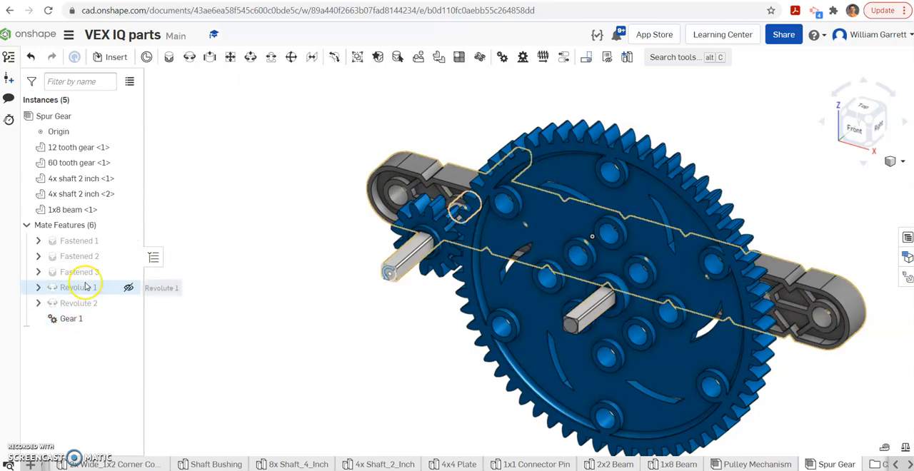
right_click(77, 287)
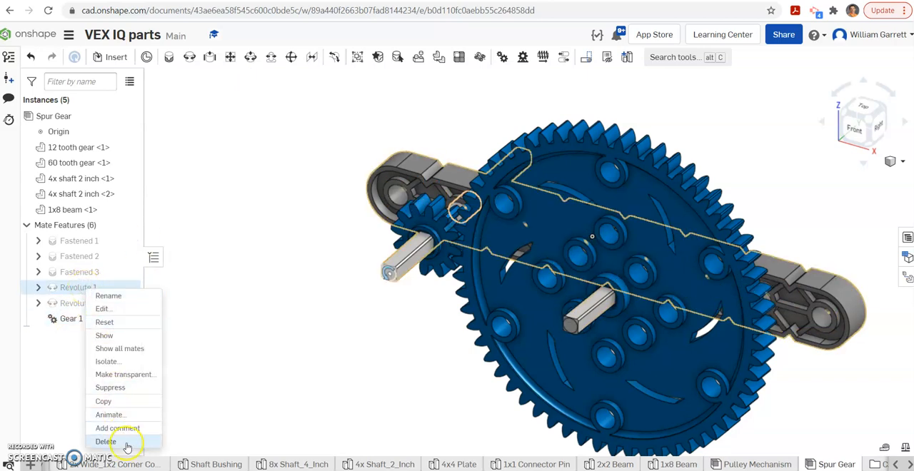
left_click(108, 414)
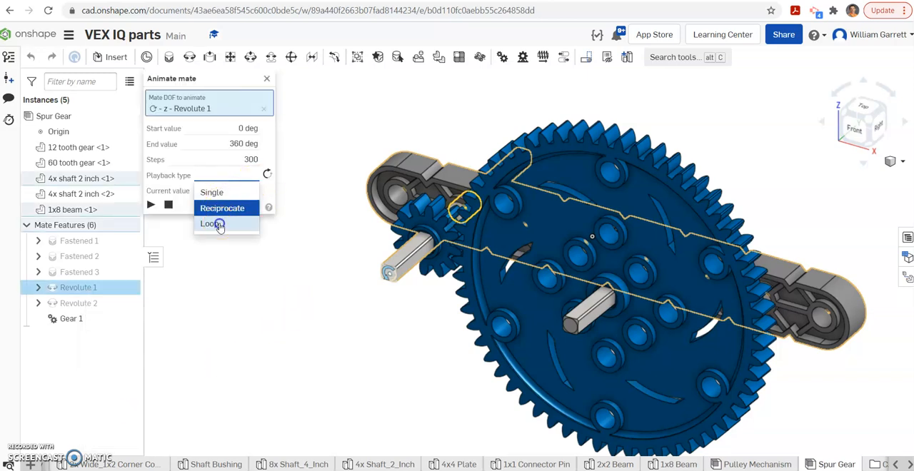
left_click(210, 223)
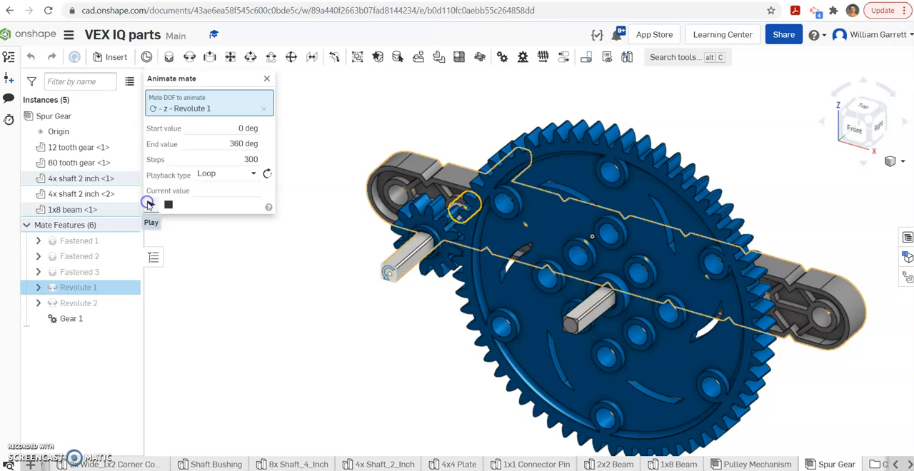
left_click(150, 206)
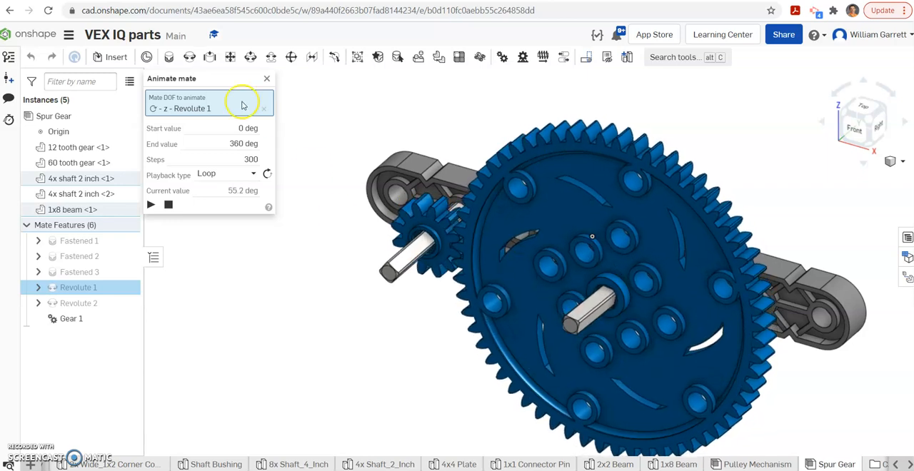
left_click(266, 77)
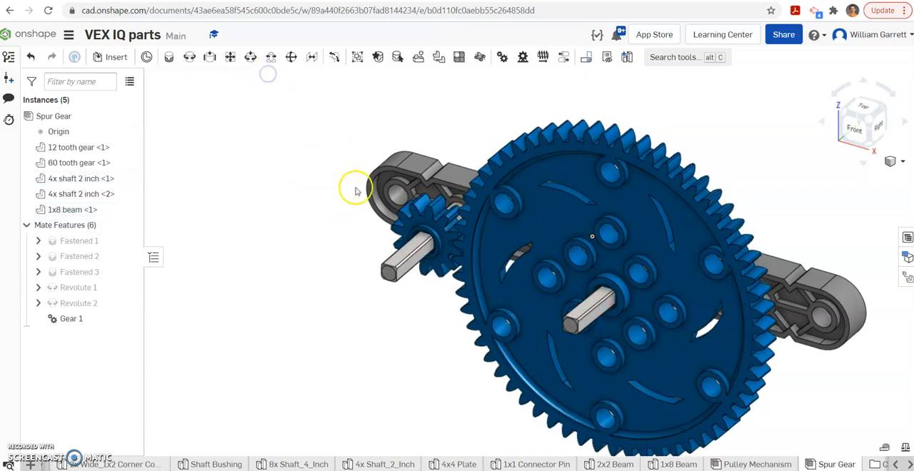
- Animate Revolute 2 with Loop playback so the large gear drives the small one
right_click(77, 303)
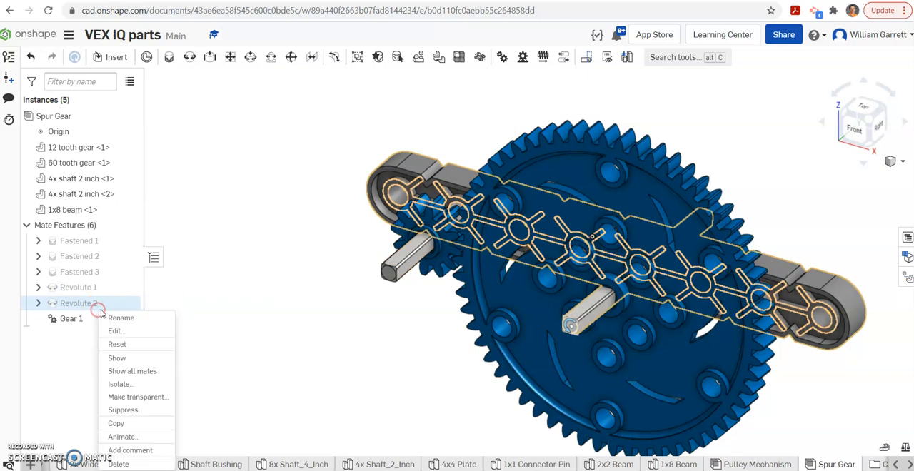
left_click(122, 437)
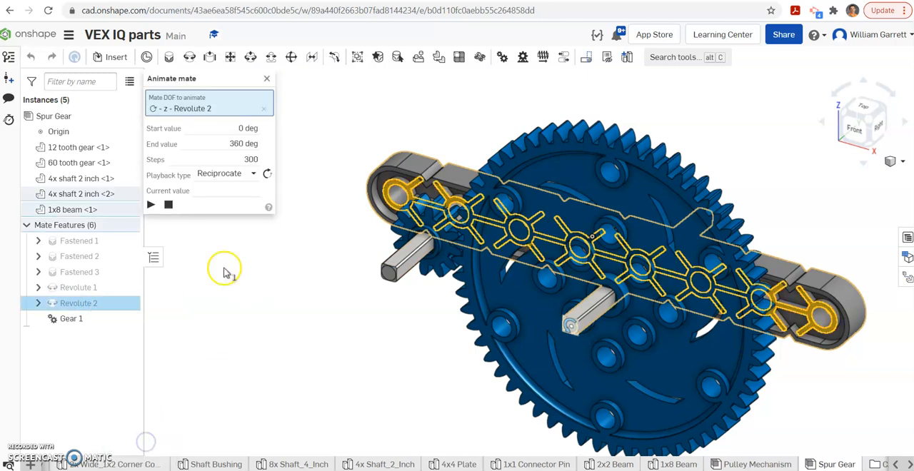
left_click(225, 175)
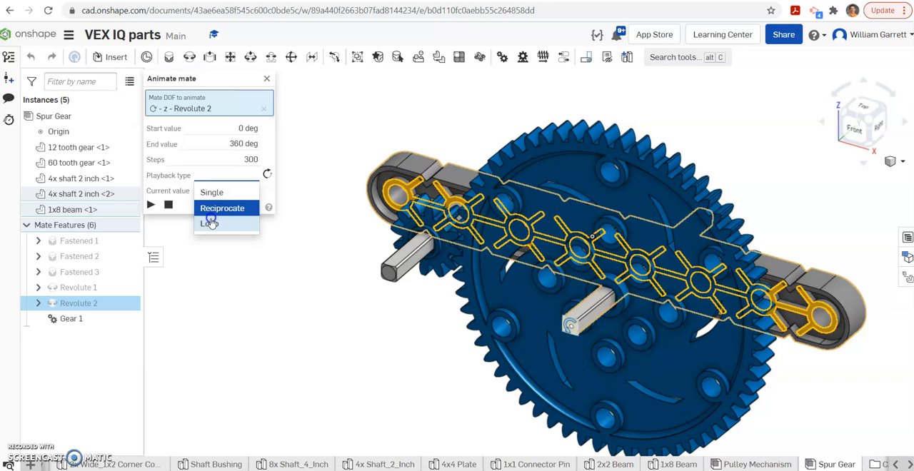
left_click(208, 222)
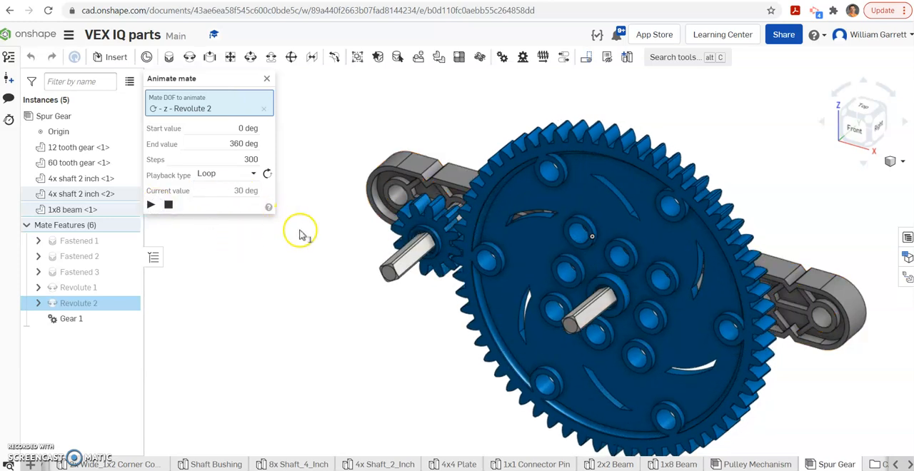
left_click(152, 206)
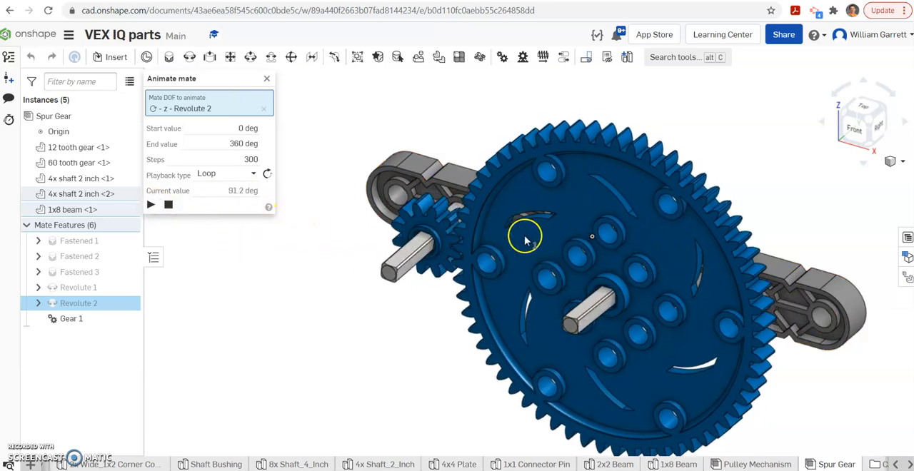
left_click(150, 206)
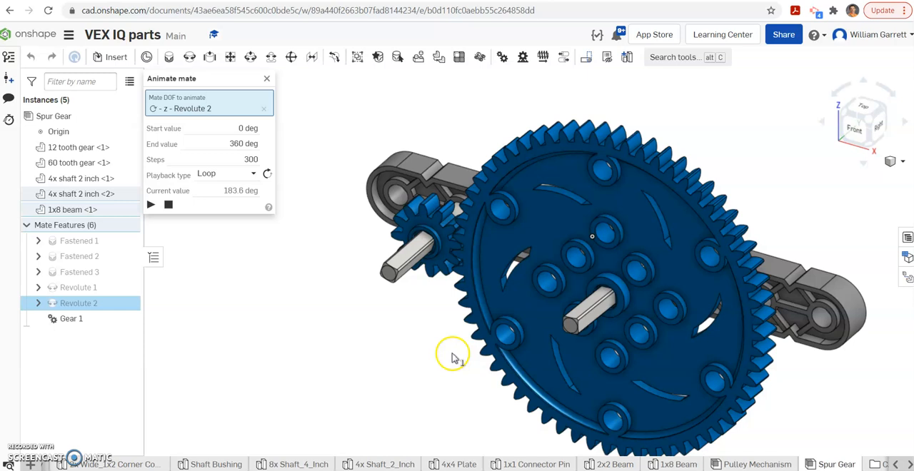
mouse_move(230, 312)
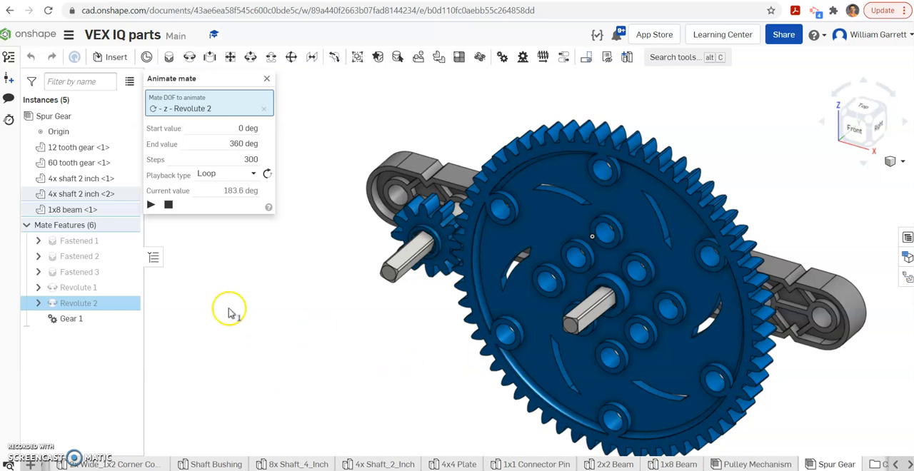
mouse_move(241, 366)
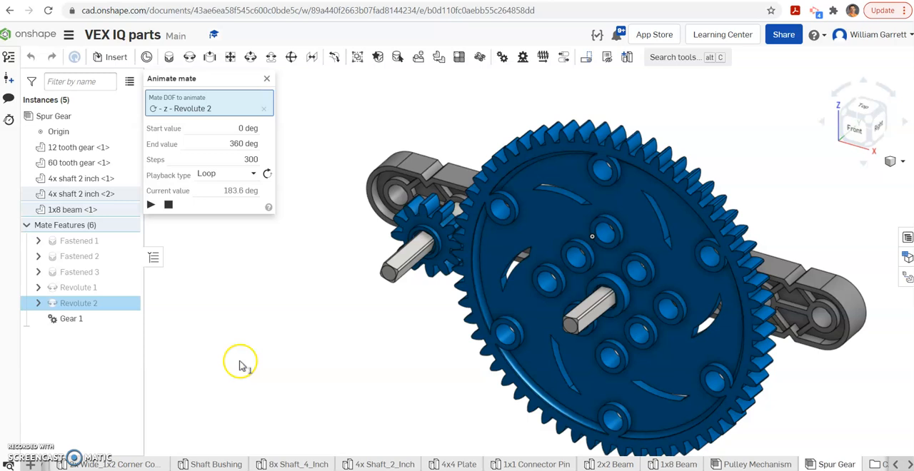